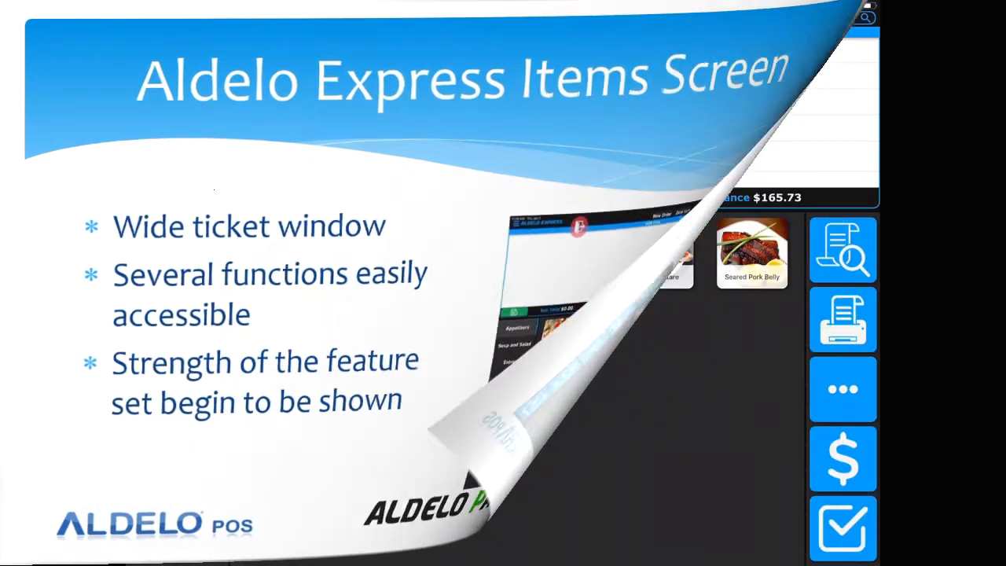
# Leave the intro slide for the Items screen with the five-dish dine-in ticket at $165.73
pyautogui.click(503, 283)
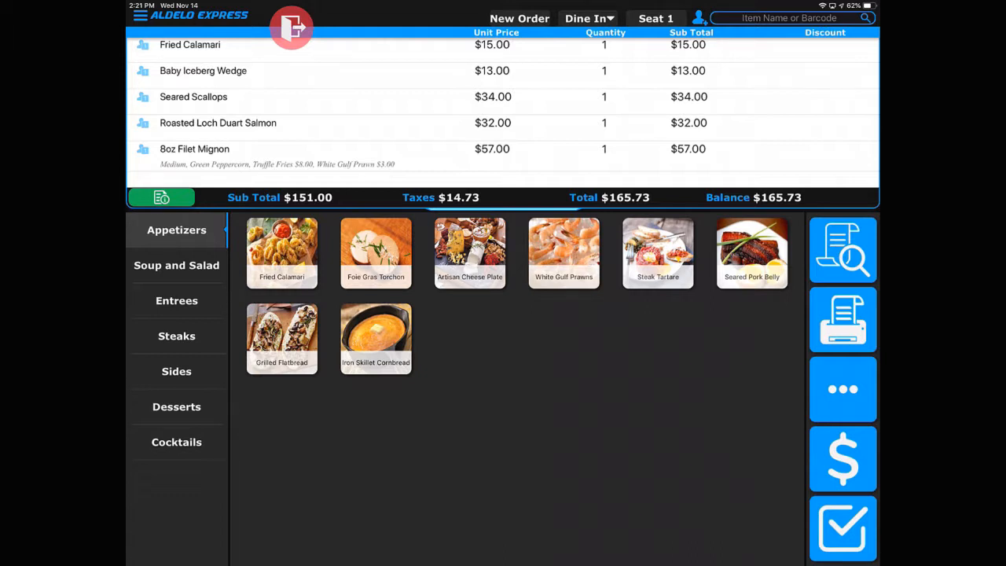
pyautogui.moveTo(249, 97)
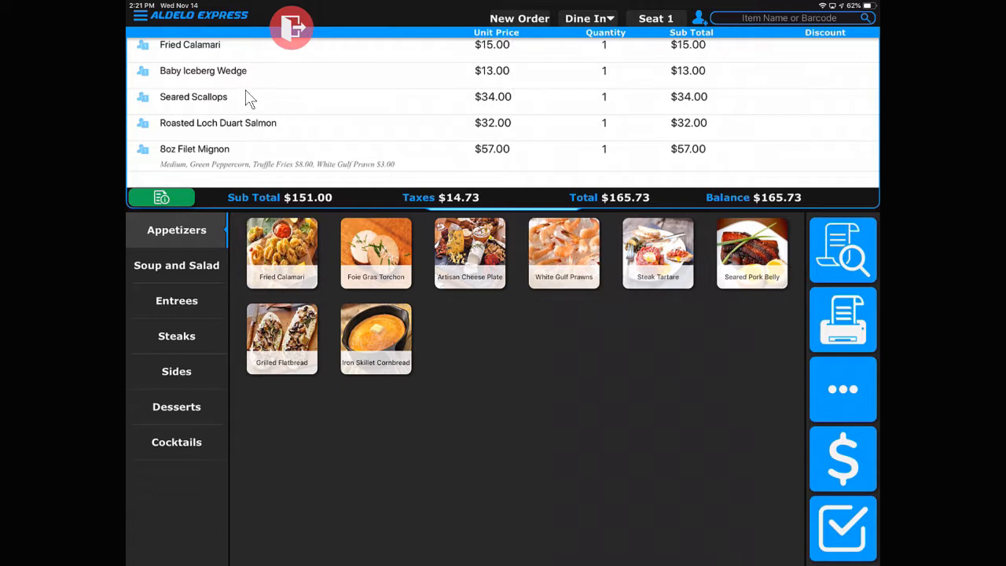
pyautogui.moveTo(234, 77)
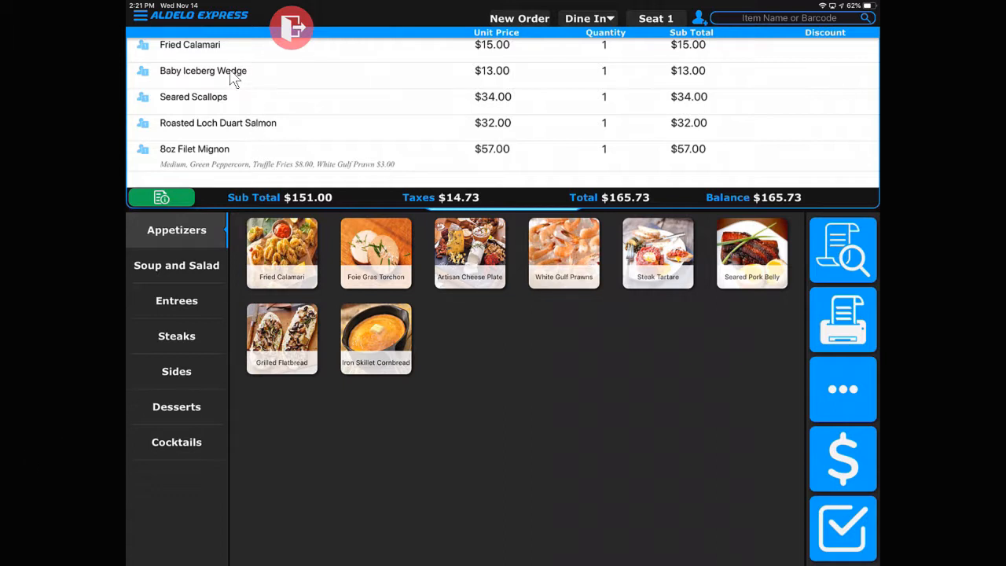
pyautogui.moveTo(239, 65)
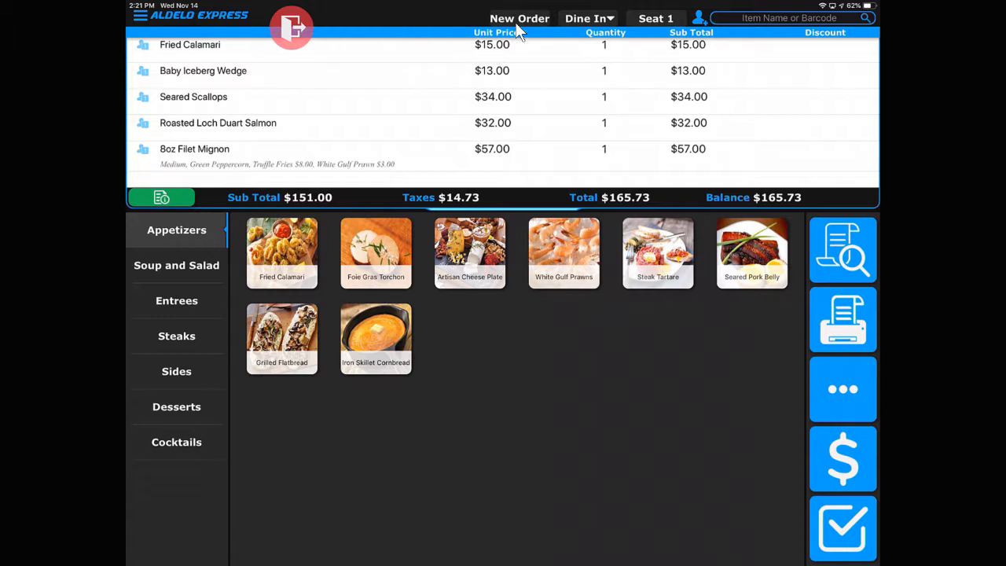
pyautogui.moveTo(584, 25)
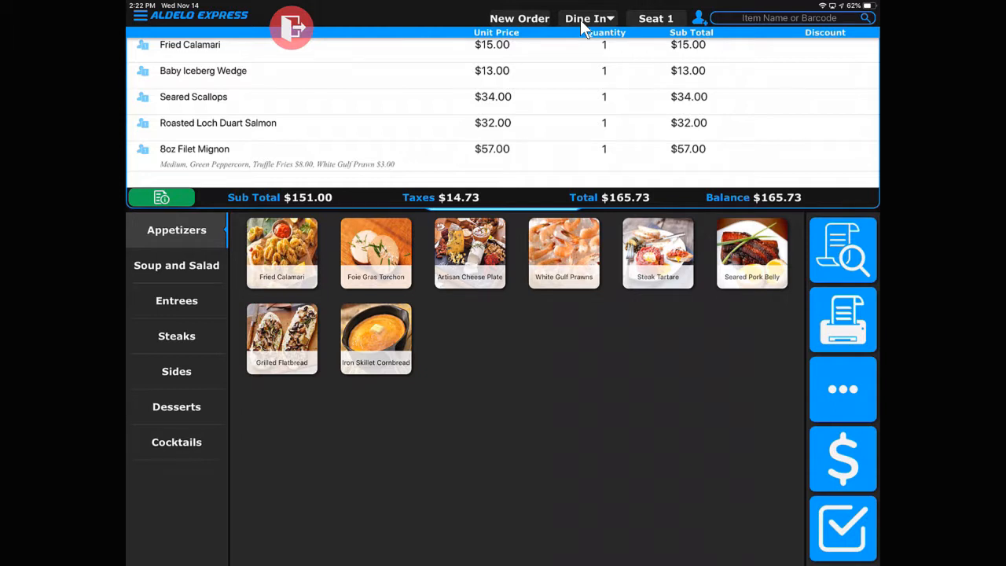
pyautogui.click(588, 19)
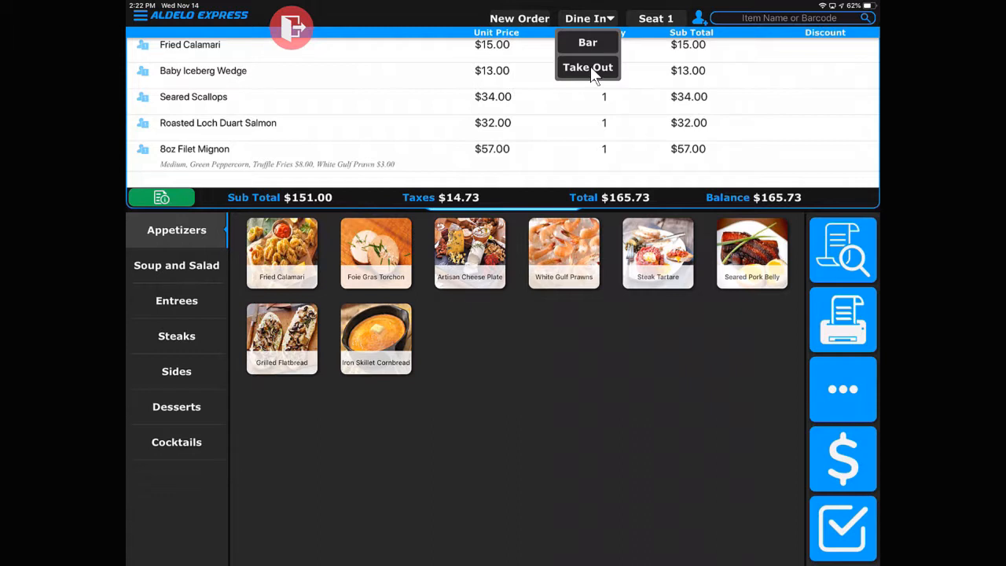
pyautogui.moveTo(594, 75)
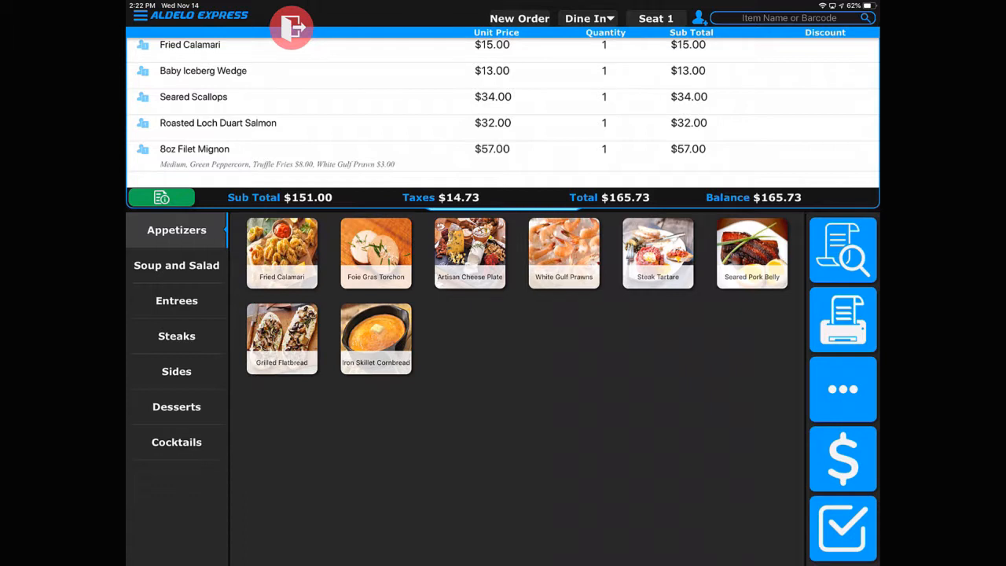
pyautogui.moveTo(657, 57)
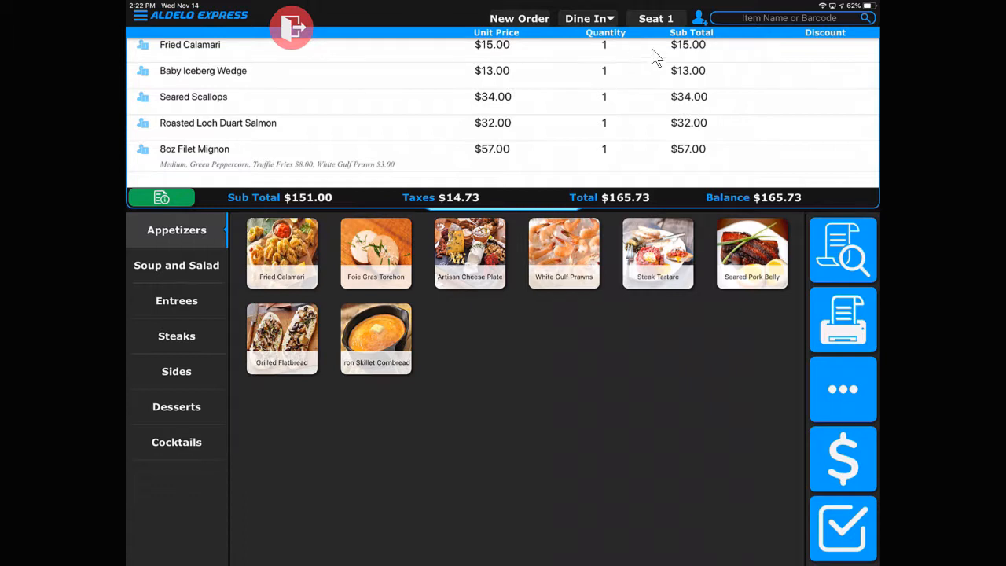
pyautogui.moveTo(704, 40)
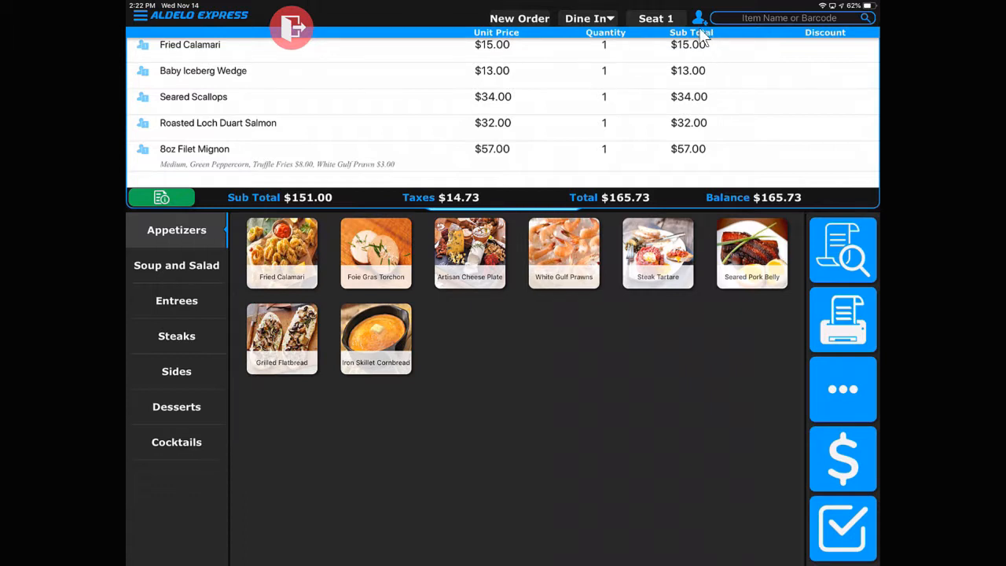
# Move the order from Seat 1 to Seat 2 via the header seat button
pyautogui.click(655, 19)
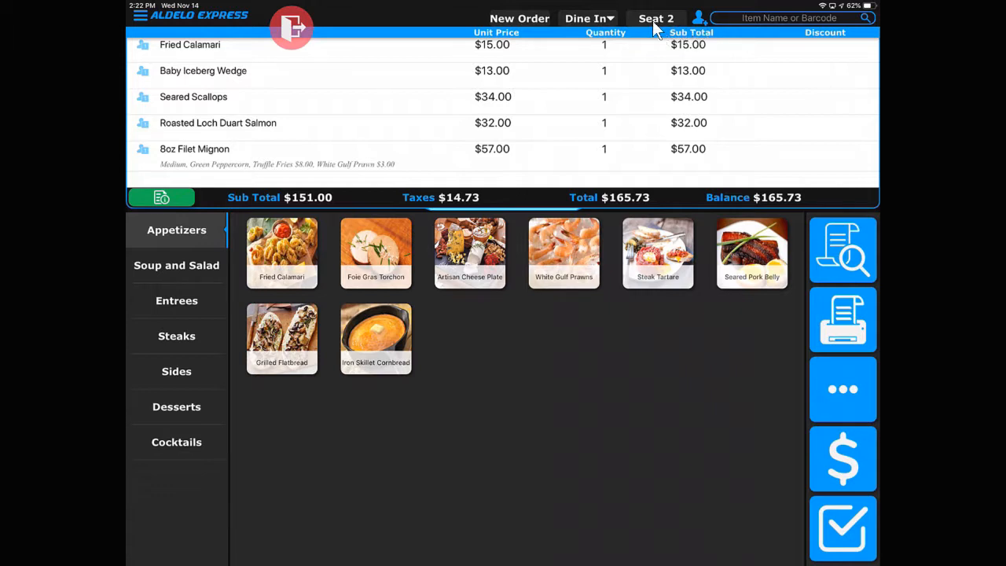
pyautogui.moveTo(722, 30)
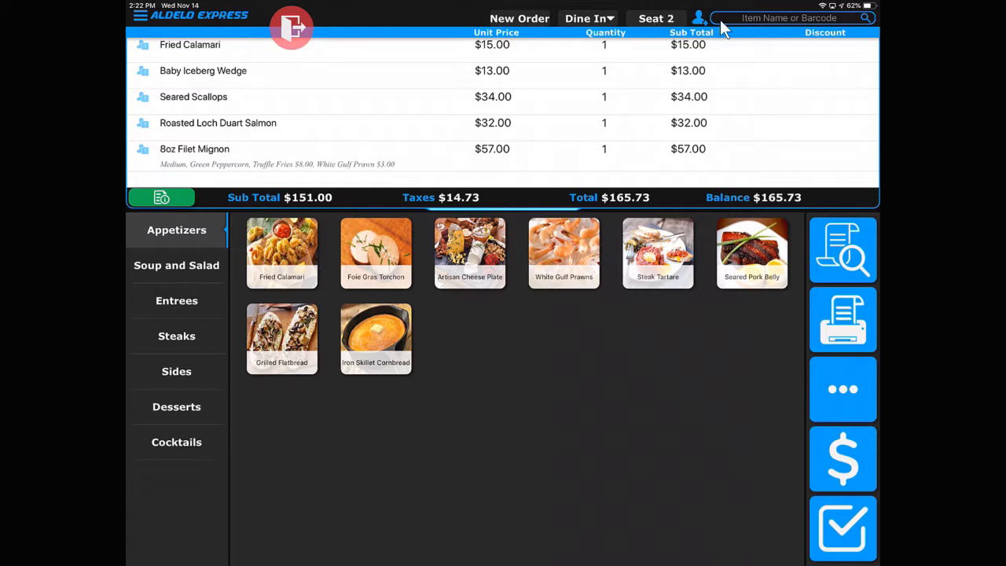
pyautogui.moveTo(738, 25)
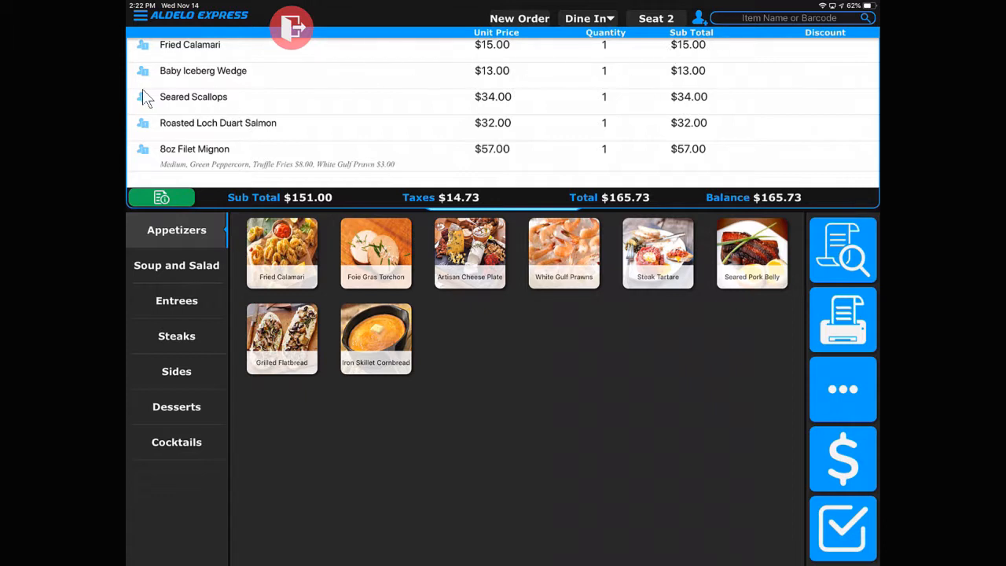
pyautogui.moveTo(144, 87)
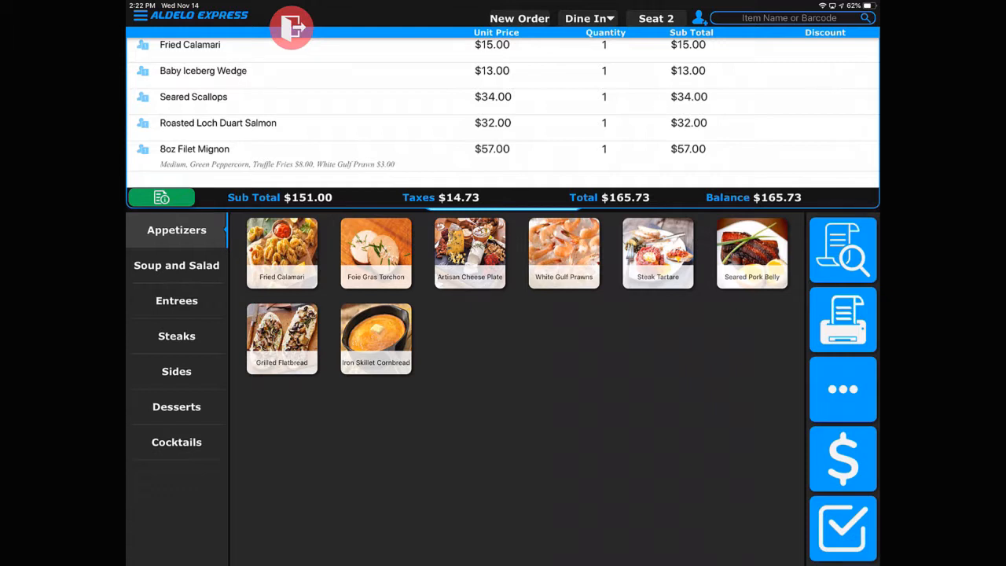
pyautogui.moveTo(219, 96)
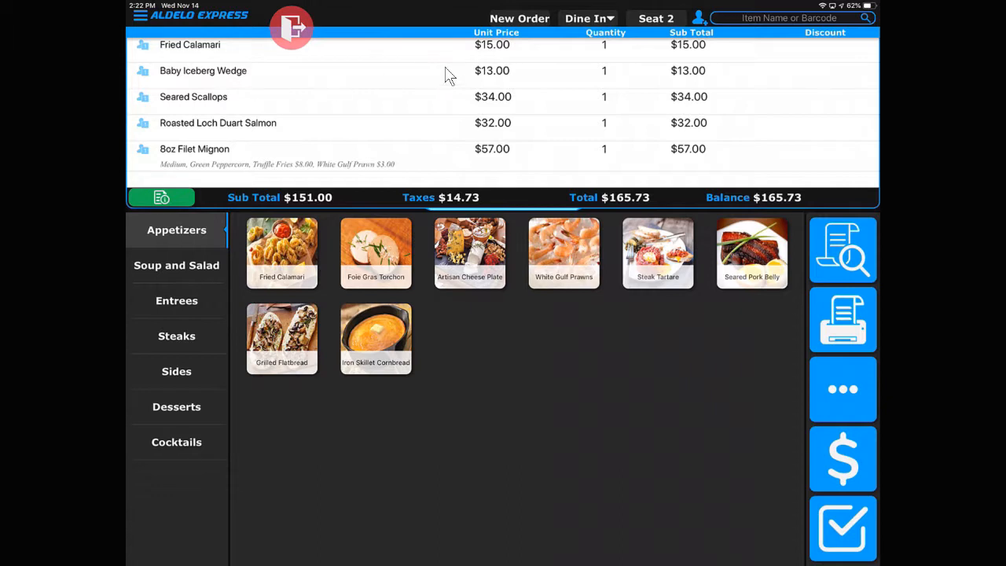
pyautogui.moveTo(700, 95)
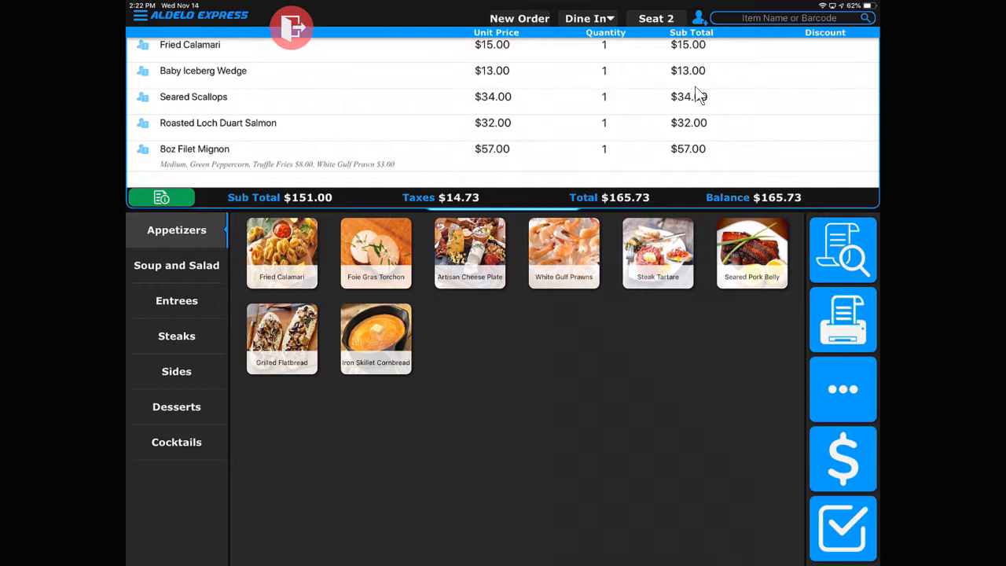
pyautogui.moveTo(503, 86)
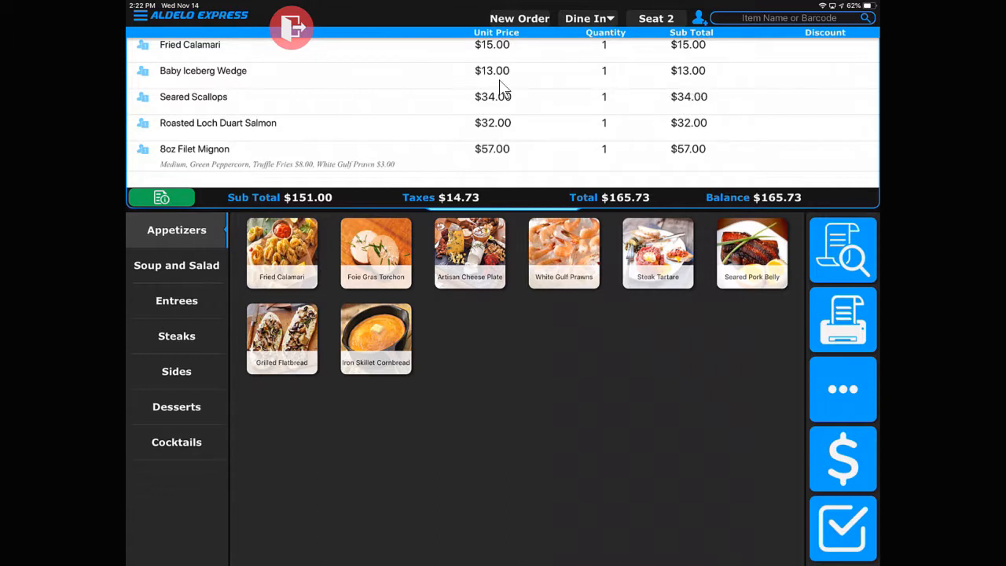
# Expand the Baby Iceberg Wedge line and show its discount picker with Test Discount offered
pyautogui.click(204, 70)
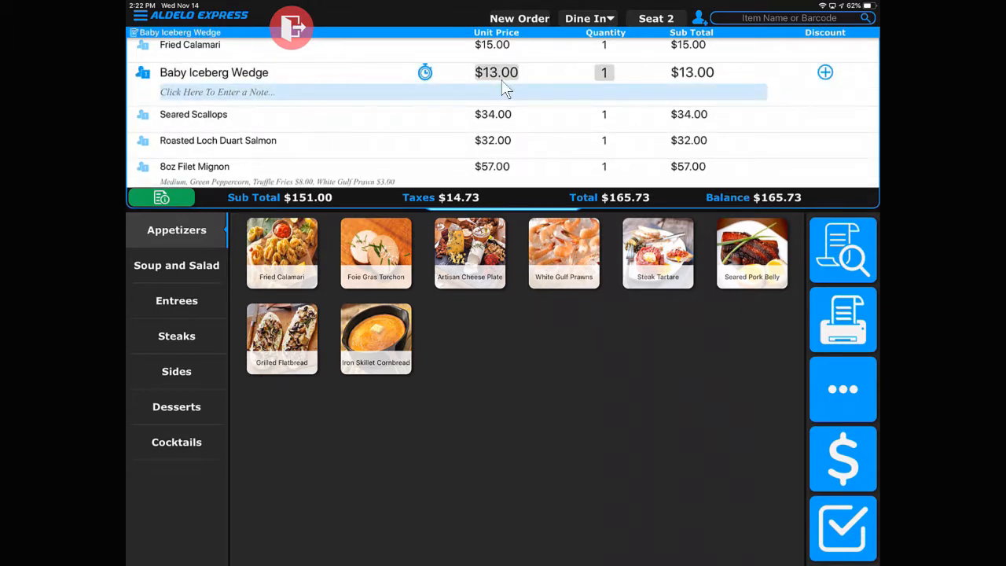
pyautogui.moveTo(430, 89)
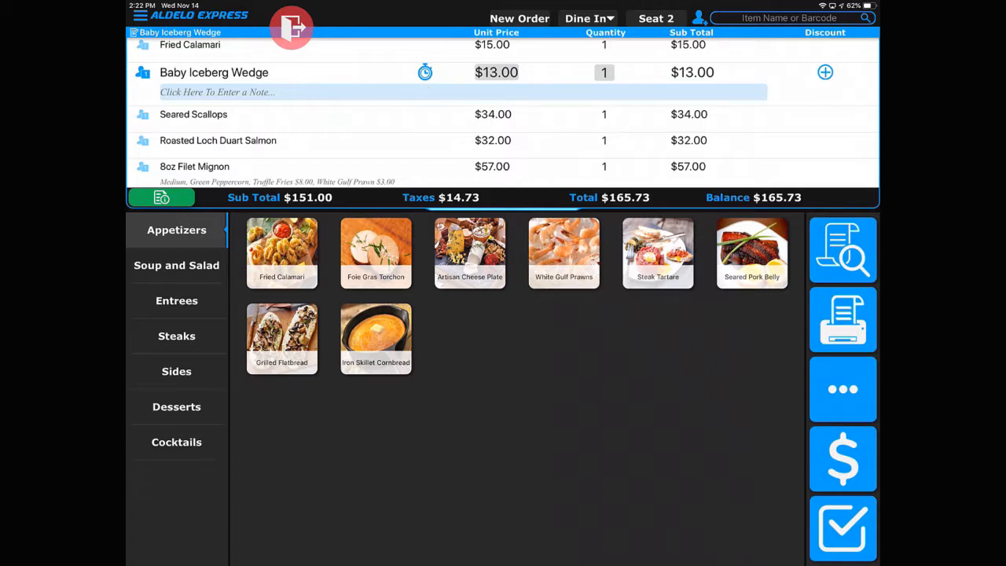
pyautogui.moveTo(396, 104)
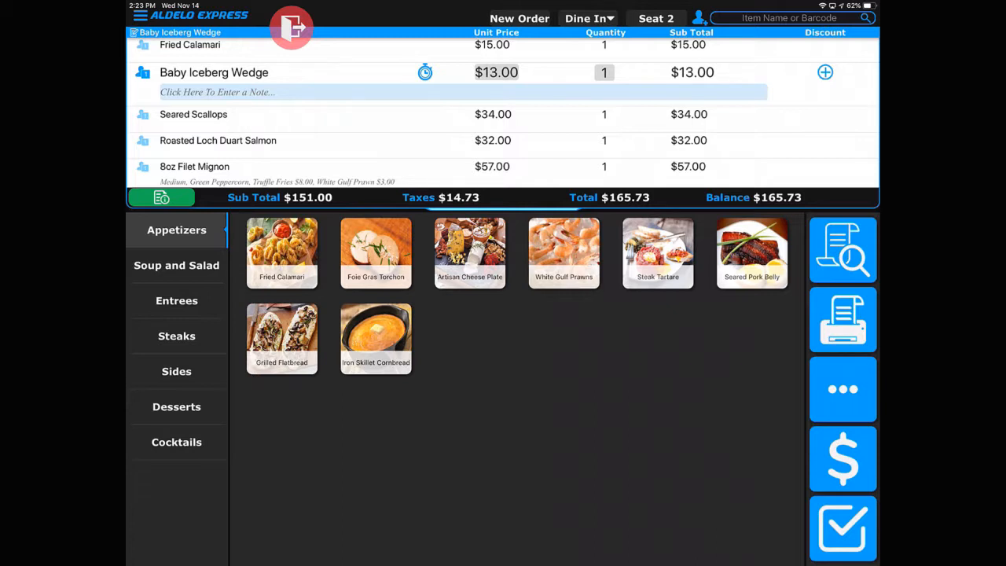
pyautogui.moveTo(610, 88)
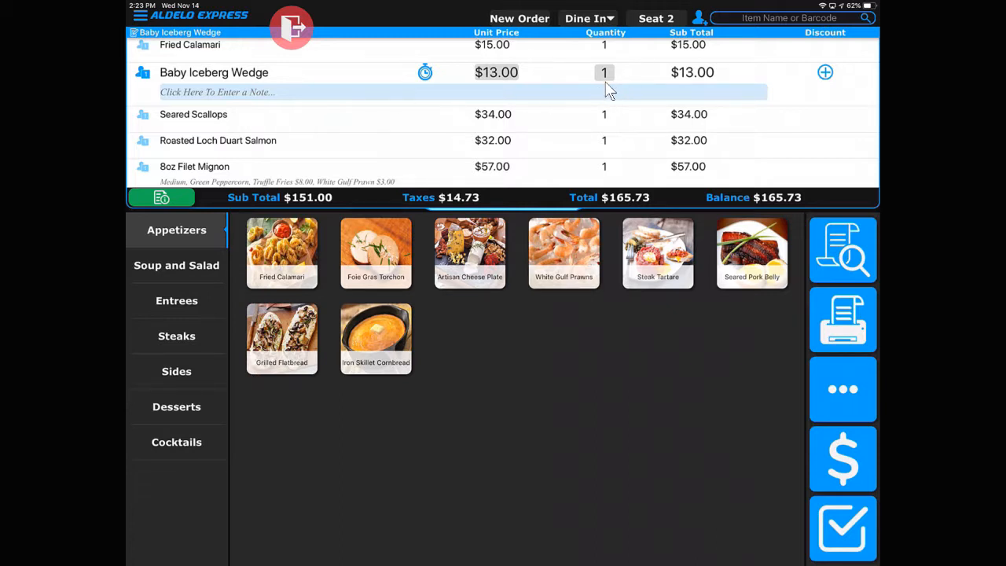
pyautogui.moveTo(826, 95)
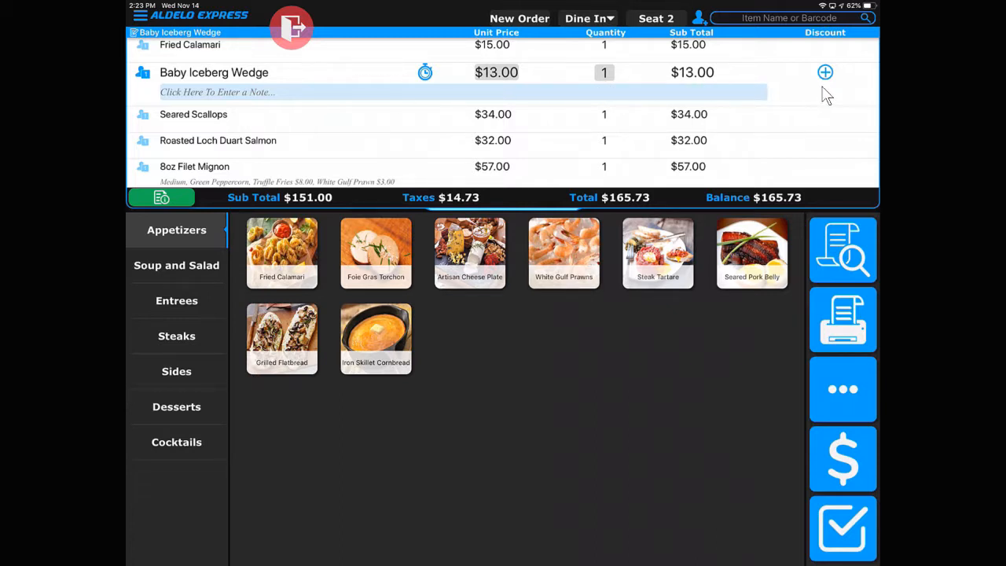
pyautogui.click(824, 73)
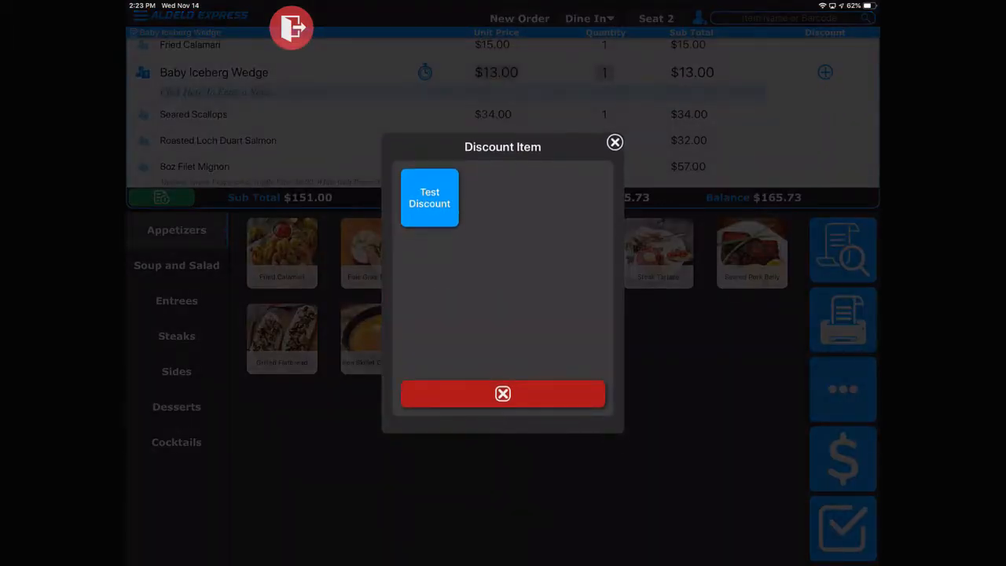
pyautogui.click(614, 141)
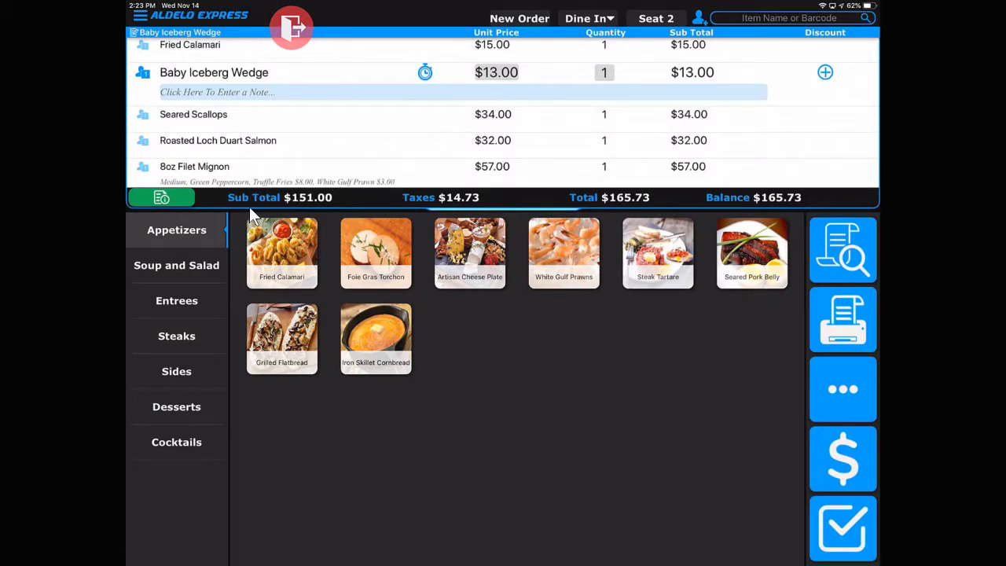
pyautogui.moveTo(441, 218)
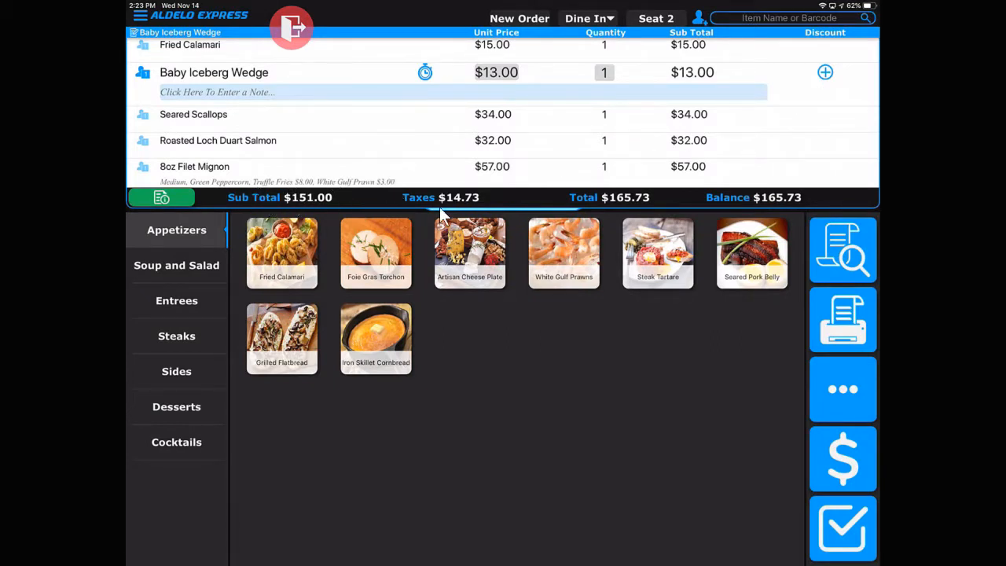
pyautogui.moveTo(729, 210)
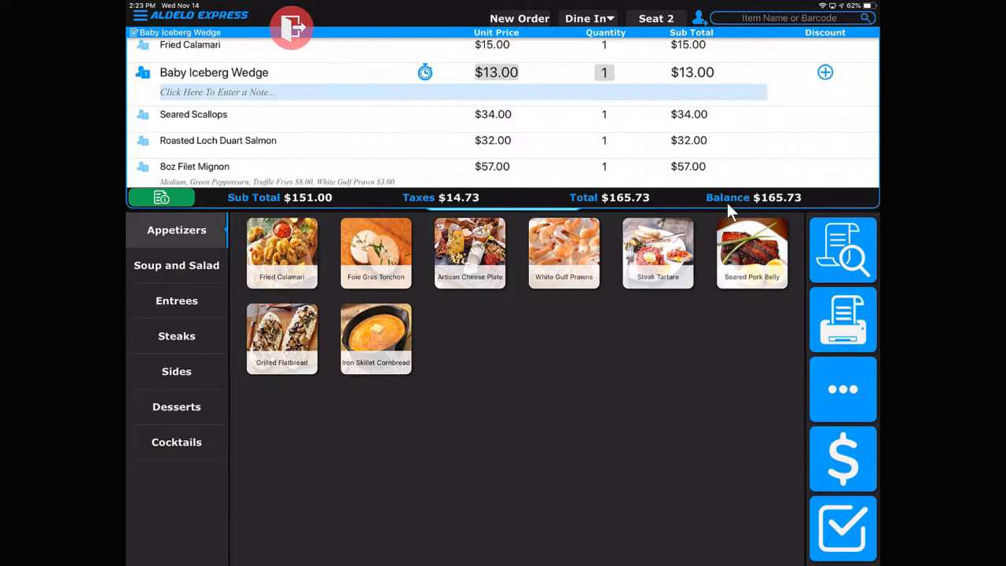
pyautogui.moveTo(213, 211)
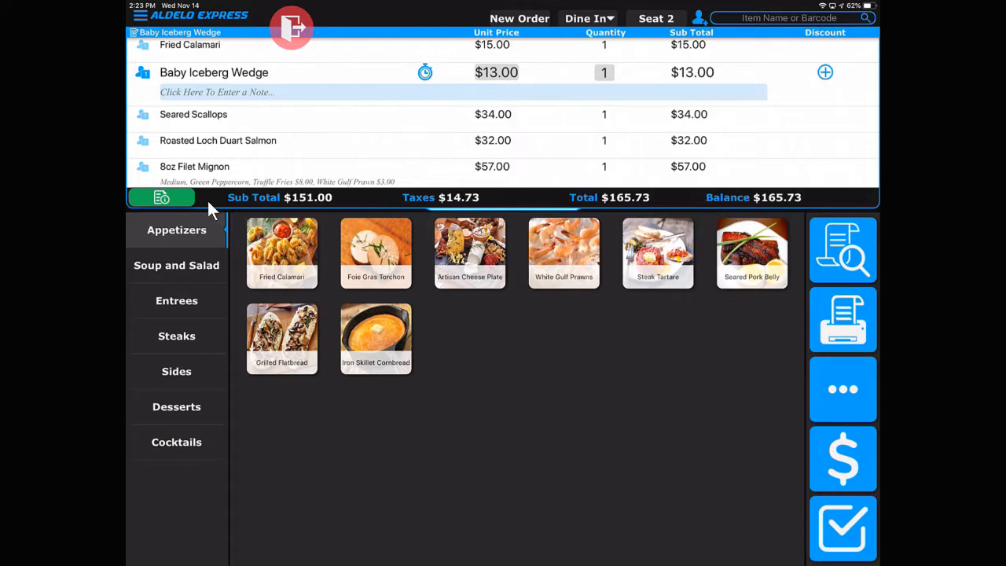
pyautogui.moveTo(203, 210)
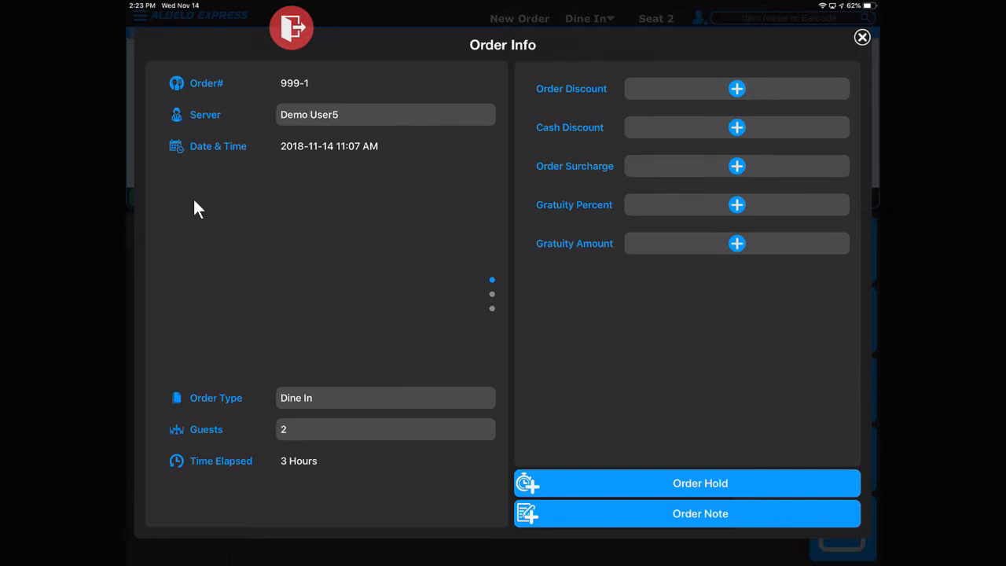
pyautogui.moveTo(359, 157)
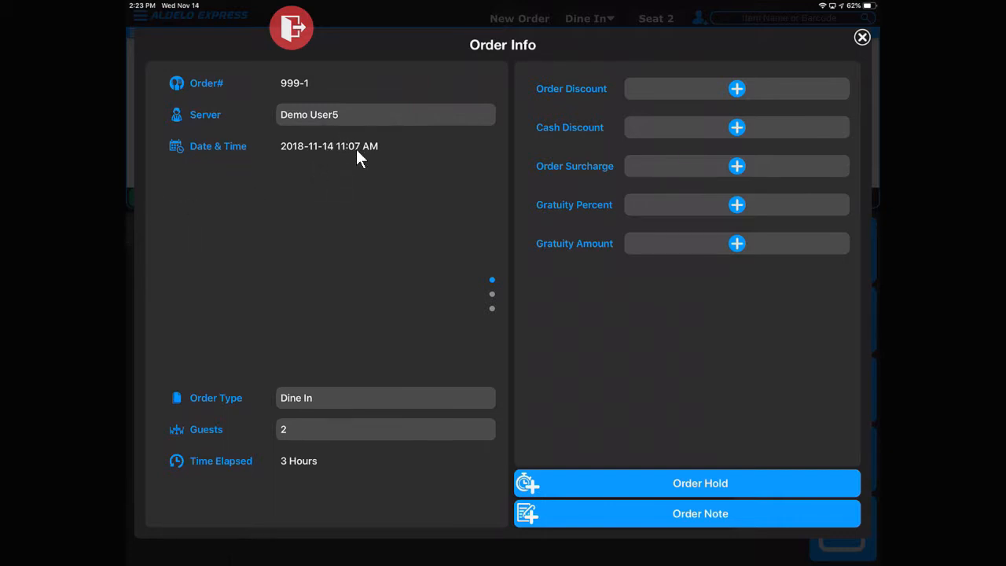
pyautogui.moveTo(338, 403)
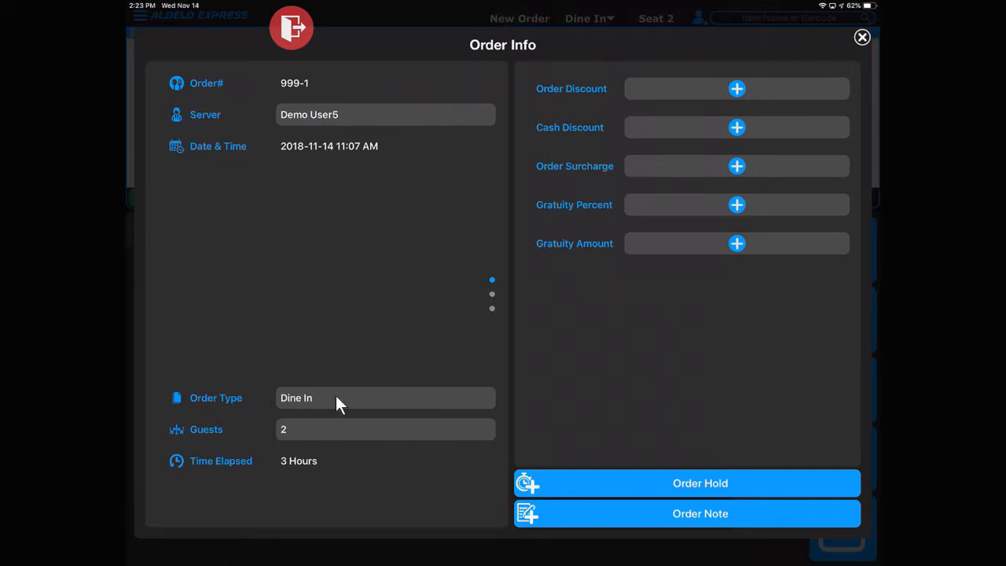
pyautogui.moveTo(333, 472)
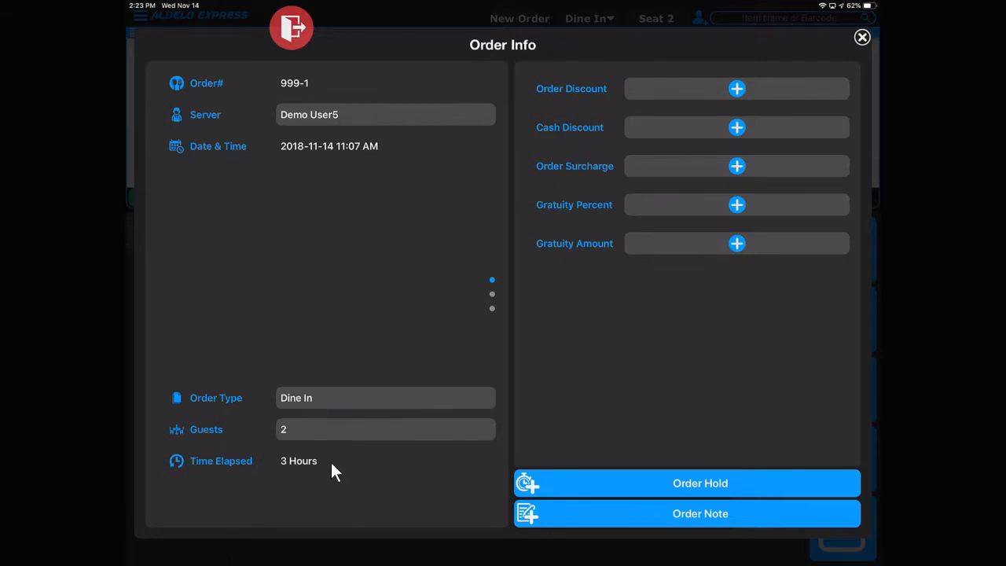
pyautogui.moveTo(663, 94)
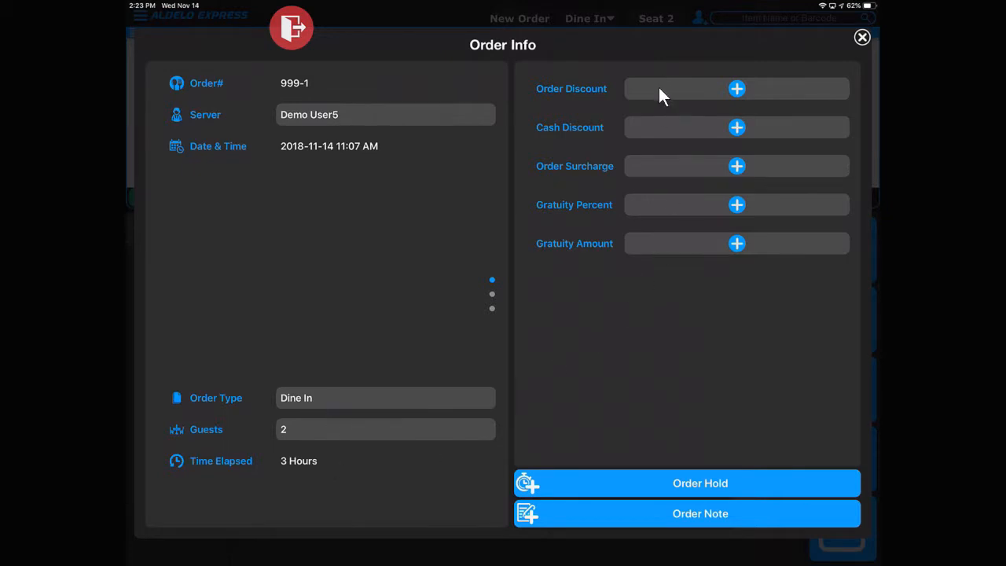
pyautogui.moveTo(610, 139)
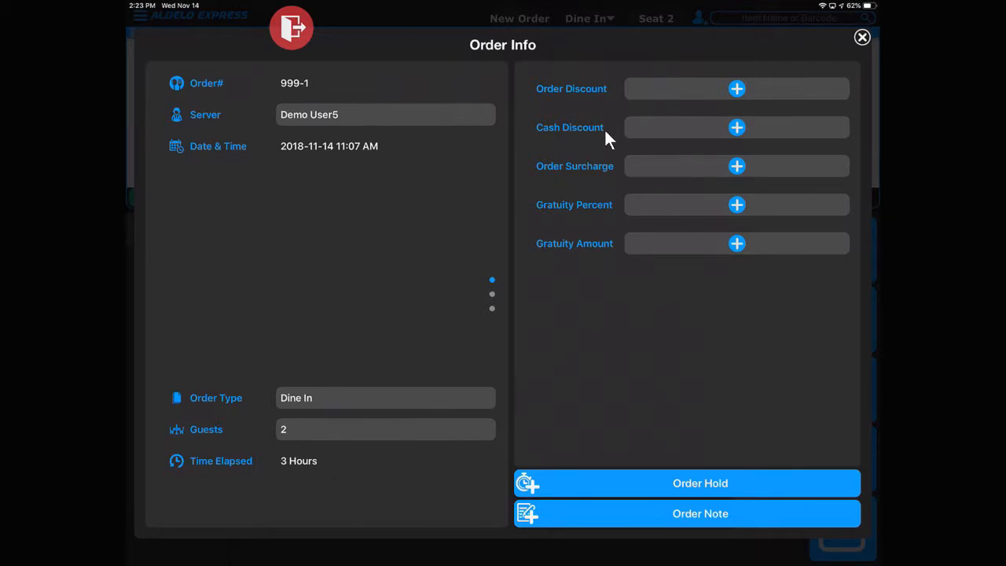
pyautogui.moveTo(591, 189)
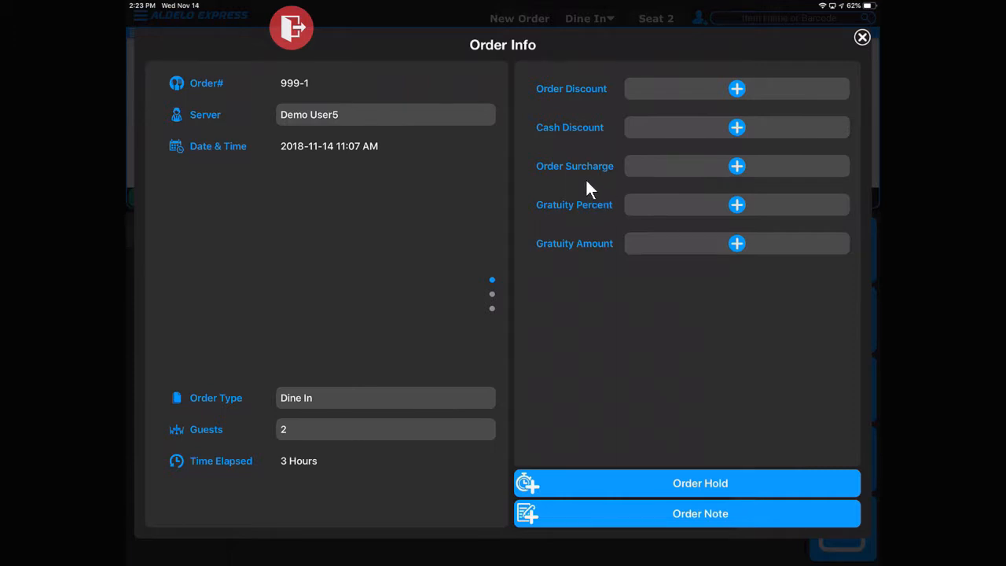
pyautogui.moveTo(619, 407)
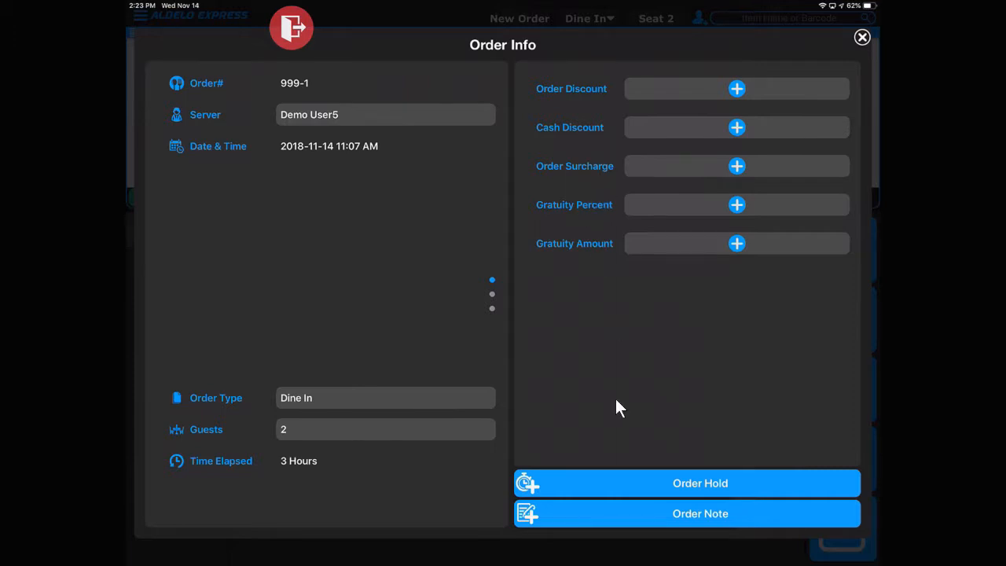
pyautogui.moveTo(658, 522)
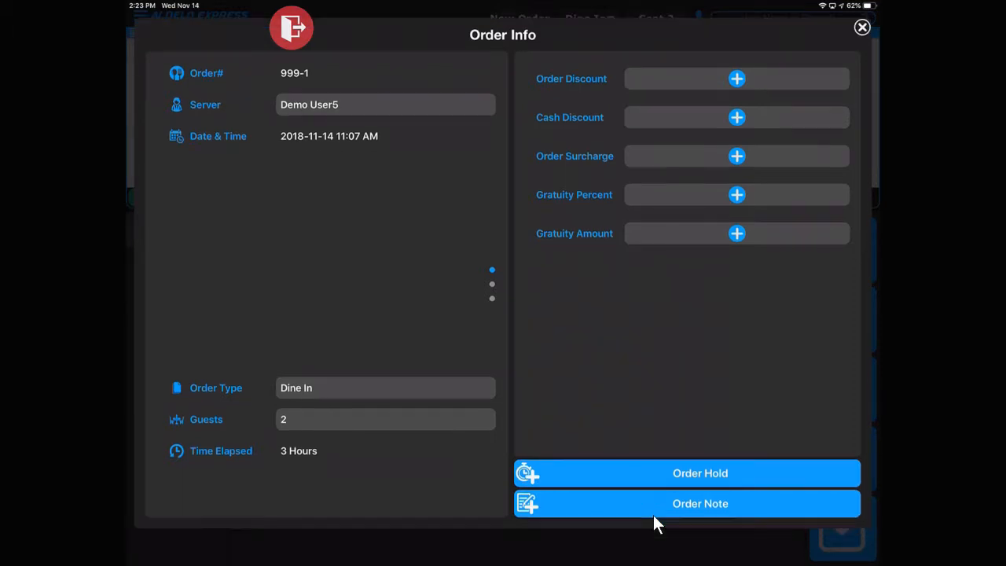
pyautogui.click(861, 27)
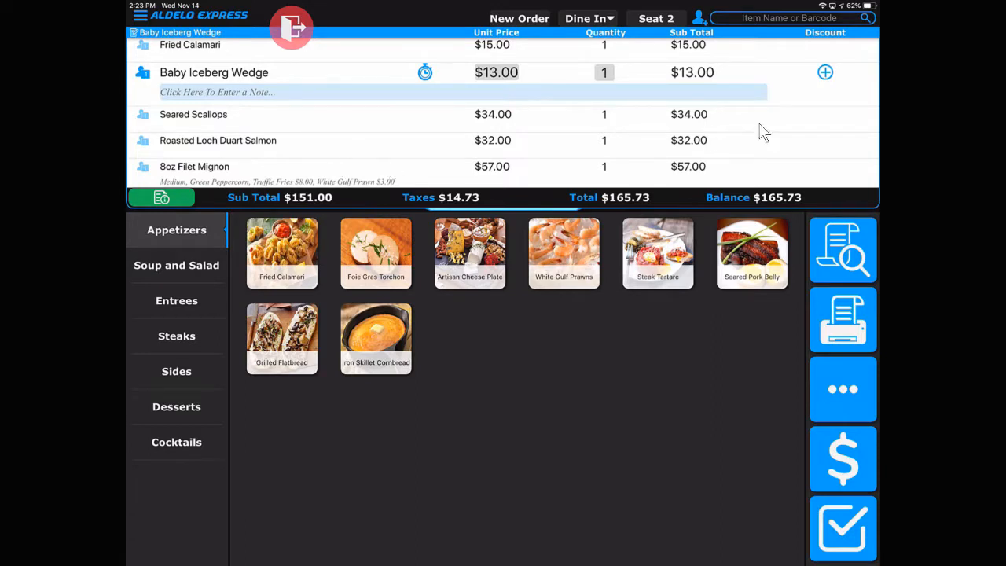
pyautogui.moveTo(506, 156)
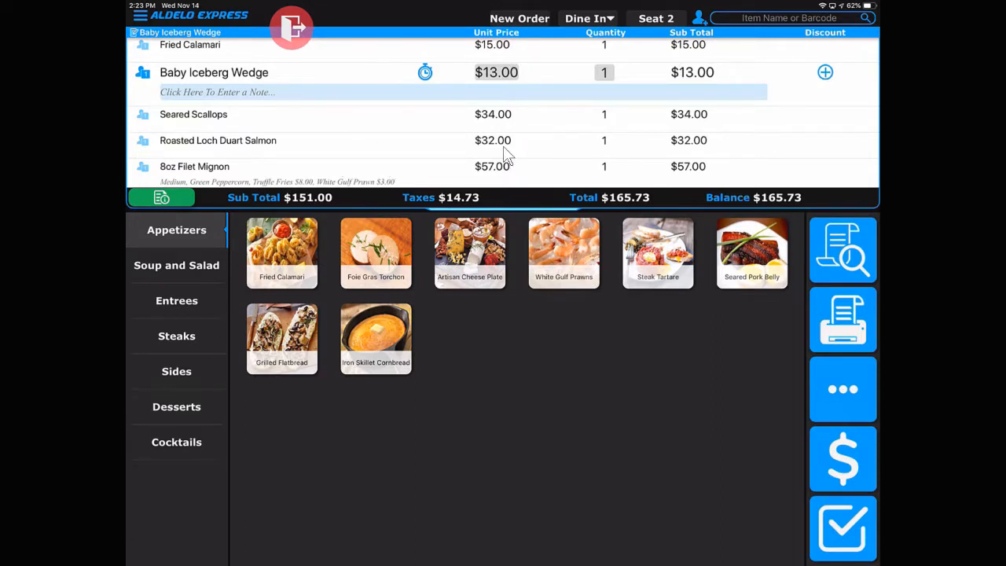
# Go Entrees > Steaks, pick a steak and choose Medium as its temperature
pyautogui.click(176, 300)
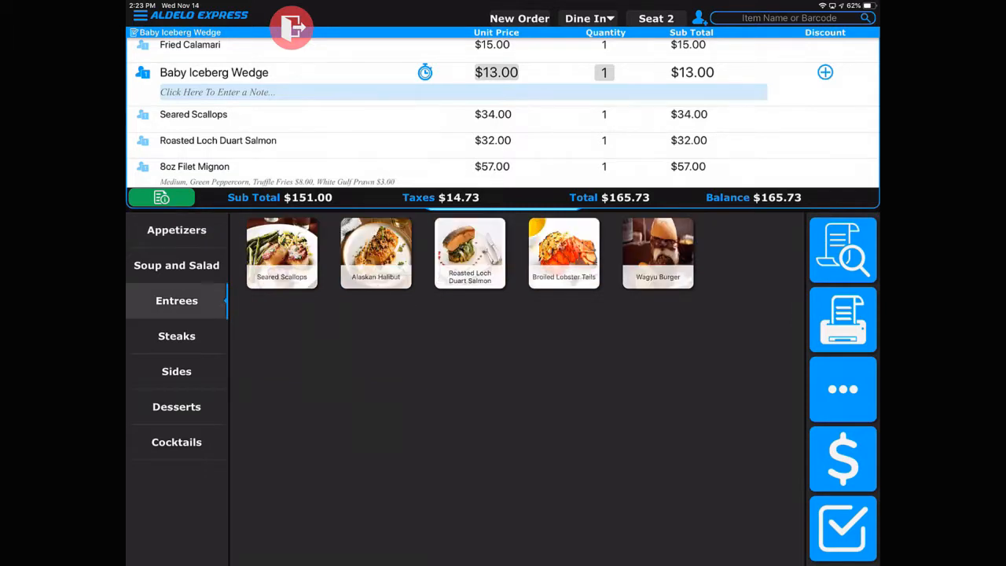
pyautogui.click(176, 336)
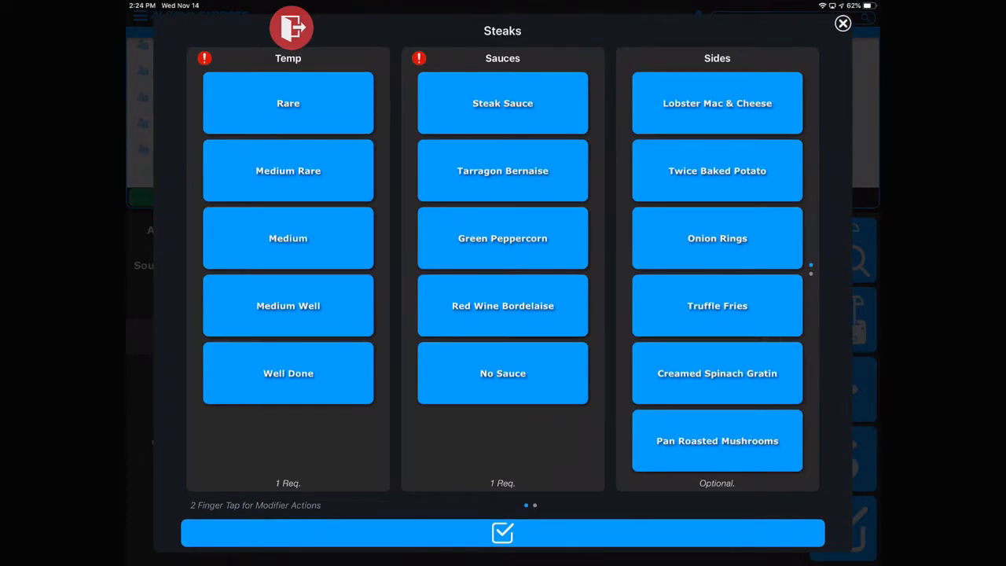
pyautogui.click(288, 239)
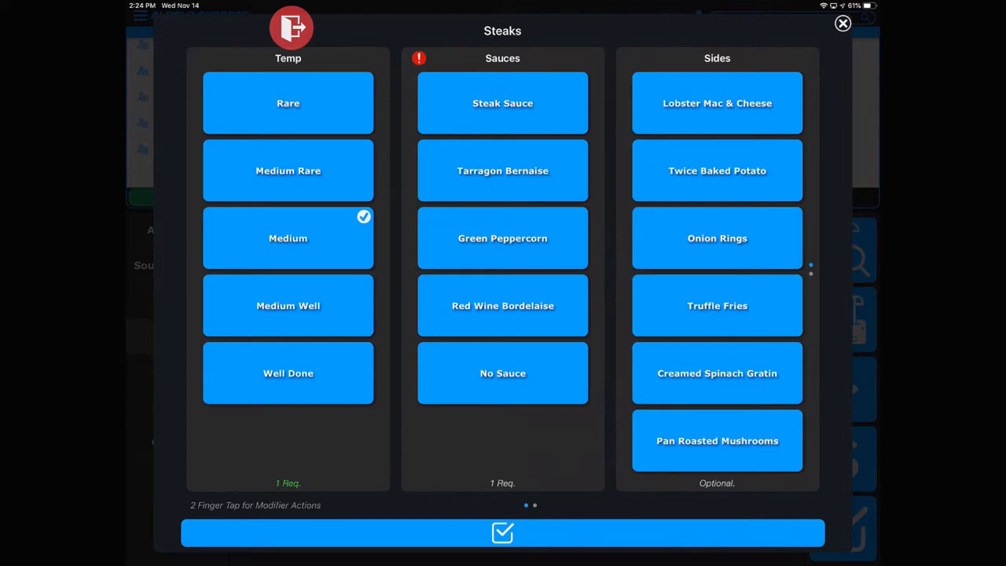
# Add Green Peppercorn sauce and Truffle Fries, then confirm the 12oz NY Strip onto the ticket ($228.28)
pyautogui.click(502, 239)
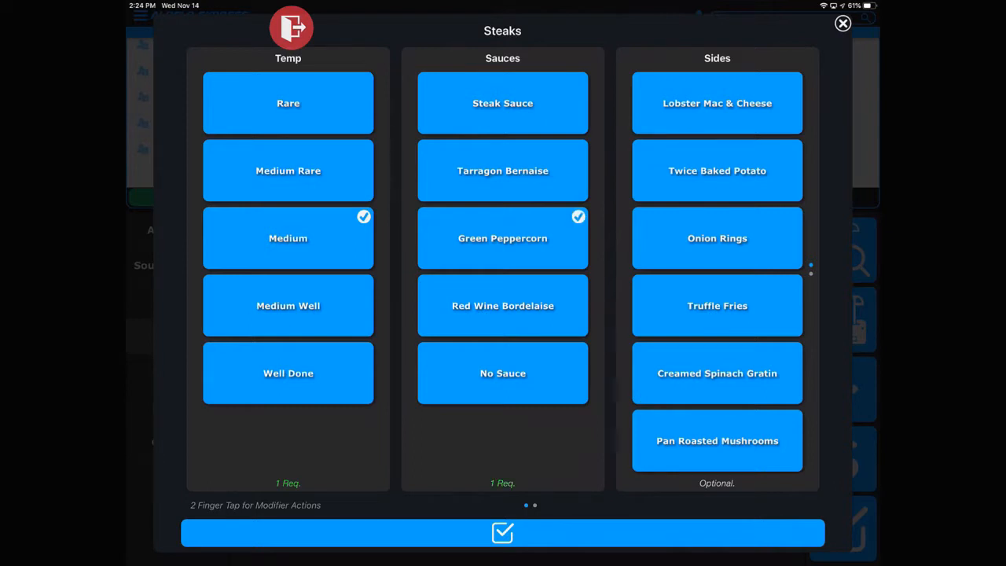
pyautogui.click(717, 305)
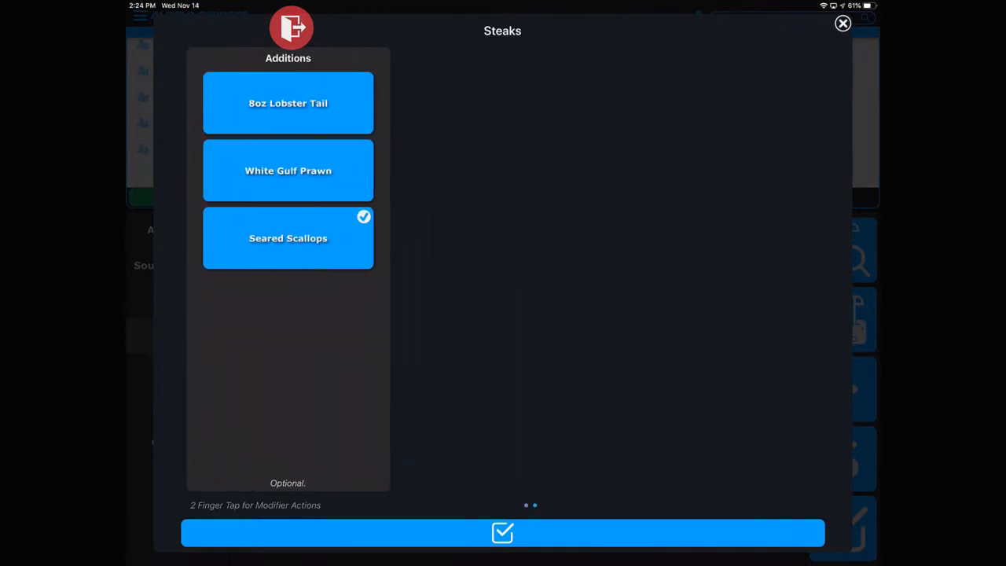
pyautogui.click(503, 532)
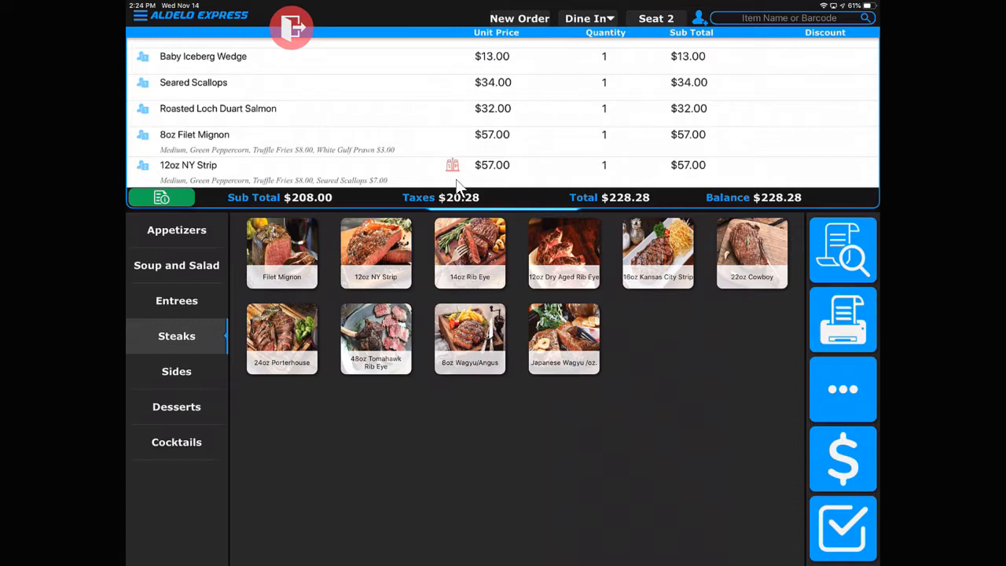
pyautogui.moveTo(459, 182)
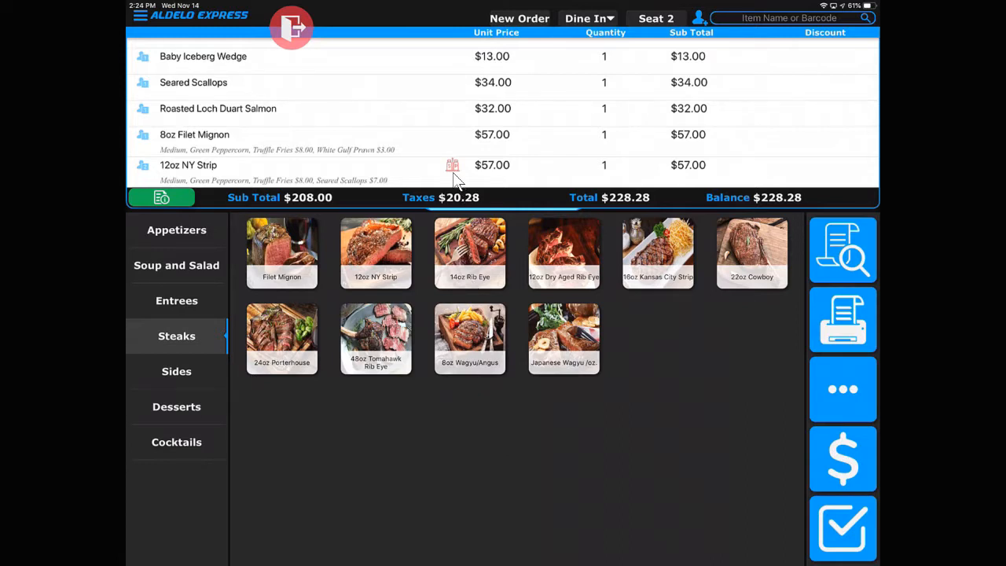
# Reopen the 12oz NY Strip's modifiers, still showing Medium, Green Peppercorn and Truffle Fries
pyautogui.click(195, 165)
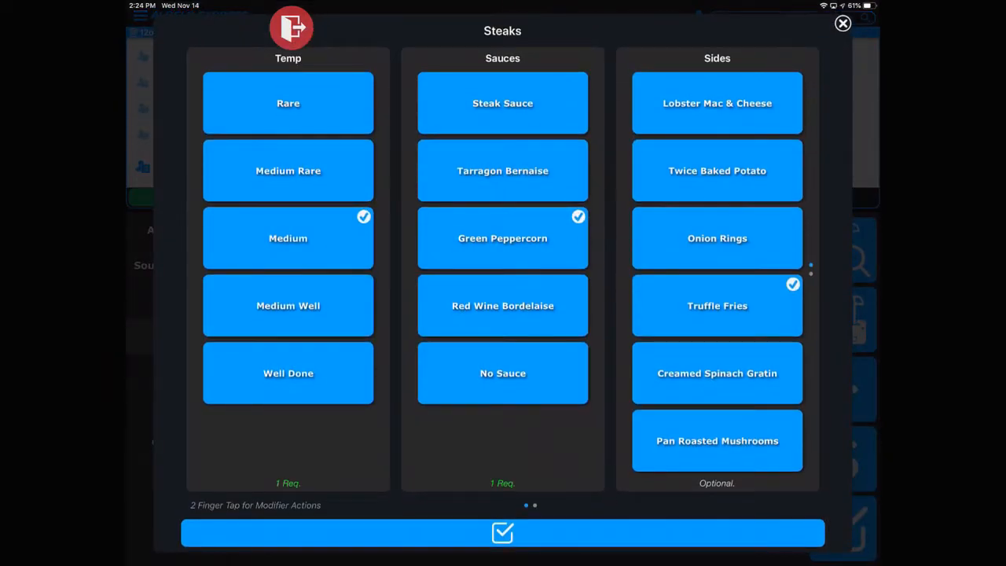
# Swap the strip steak's sauce from Green Peppercorn to Tarragon Bernaise and save it
pyautogui.click(503, 239)
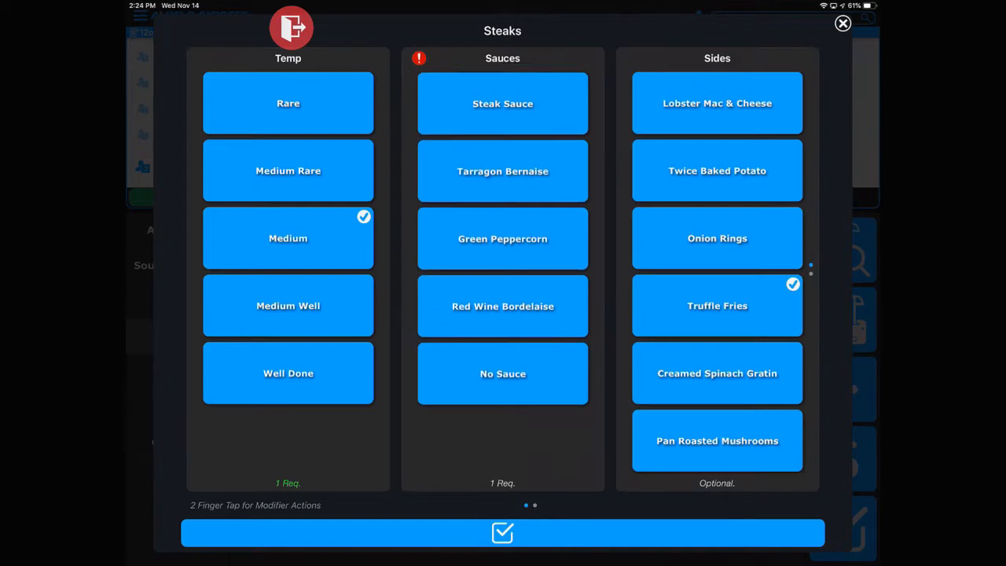
pyautogui.click(503, 170)
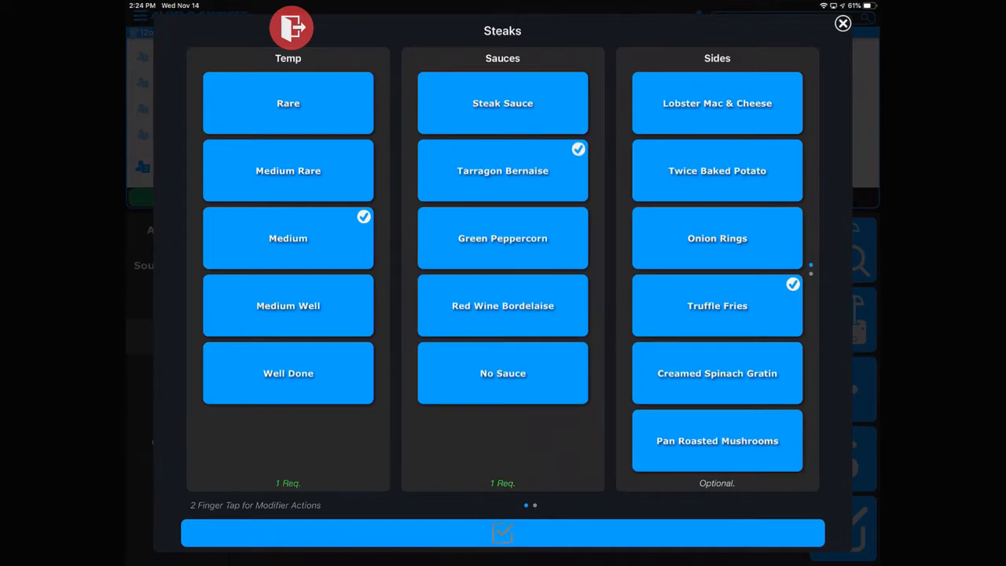
pyautogui.click(503, 532)
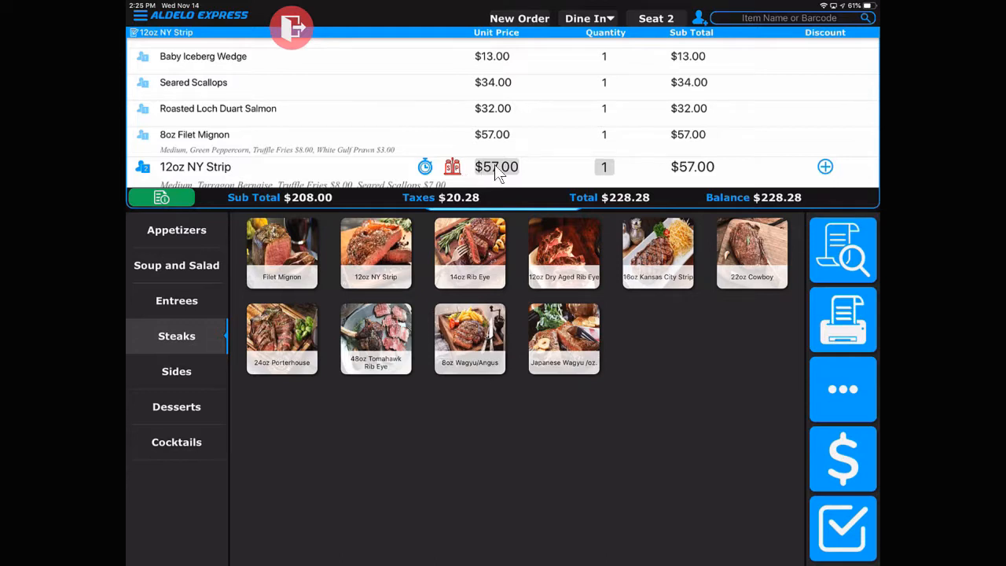
pyautogui.moveTo(817, 475)
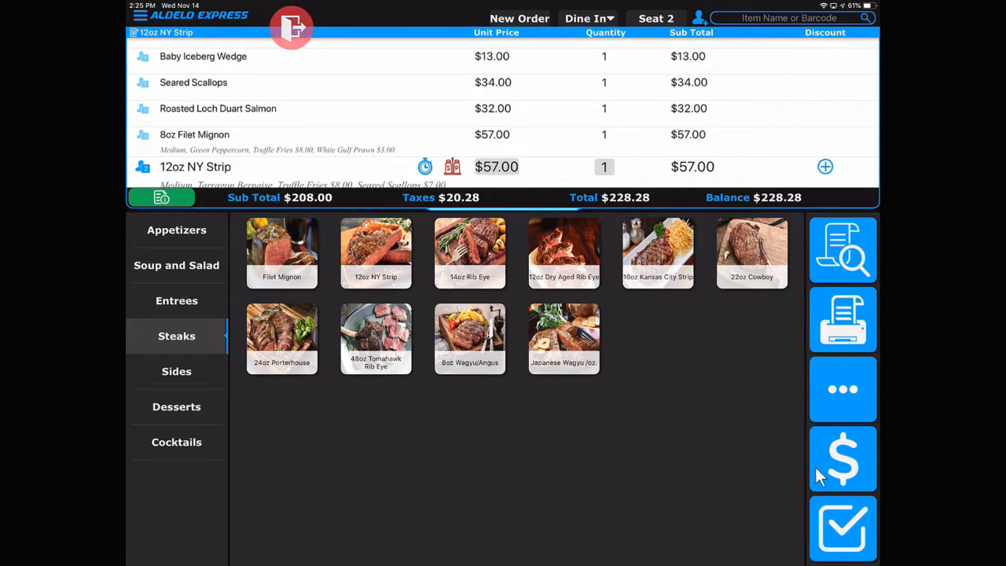
pyautogui.moveTo(823, 550)
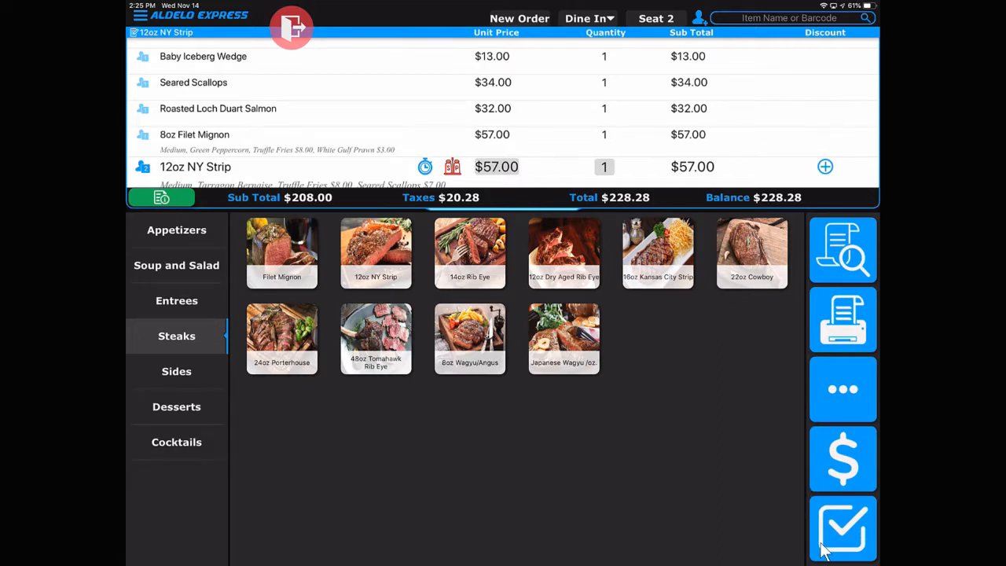